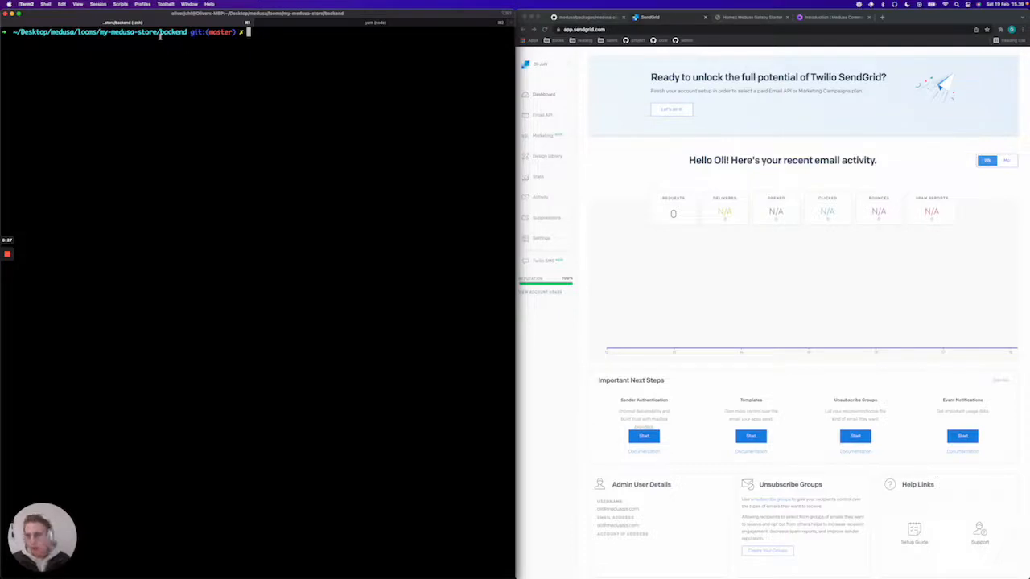
# Install medusa-plugin-sendgrid with yarn in the backend folder and open it in VS Code.
pyautogui.write('yar')
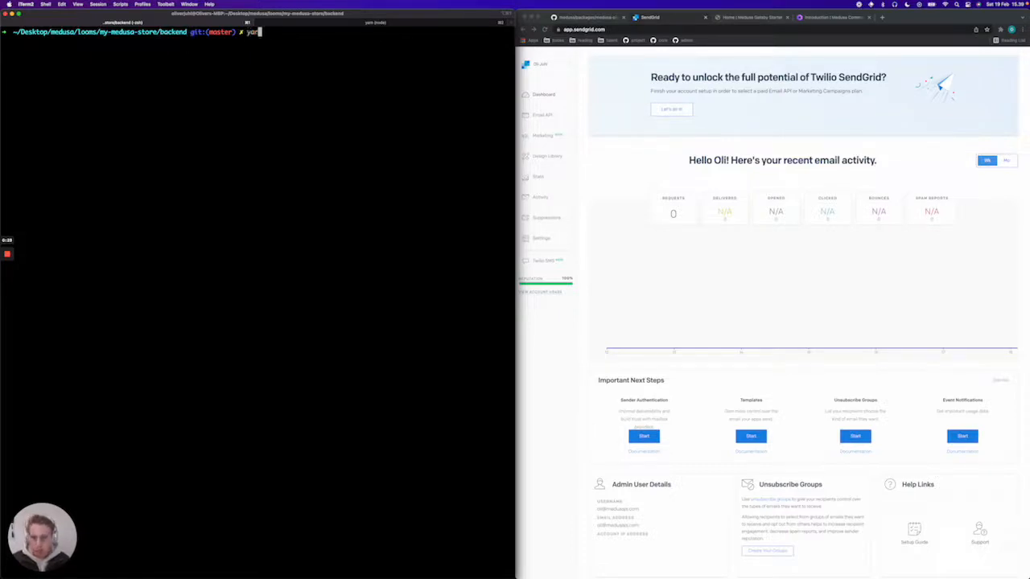
pyautogui.write('add medusa-')
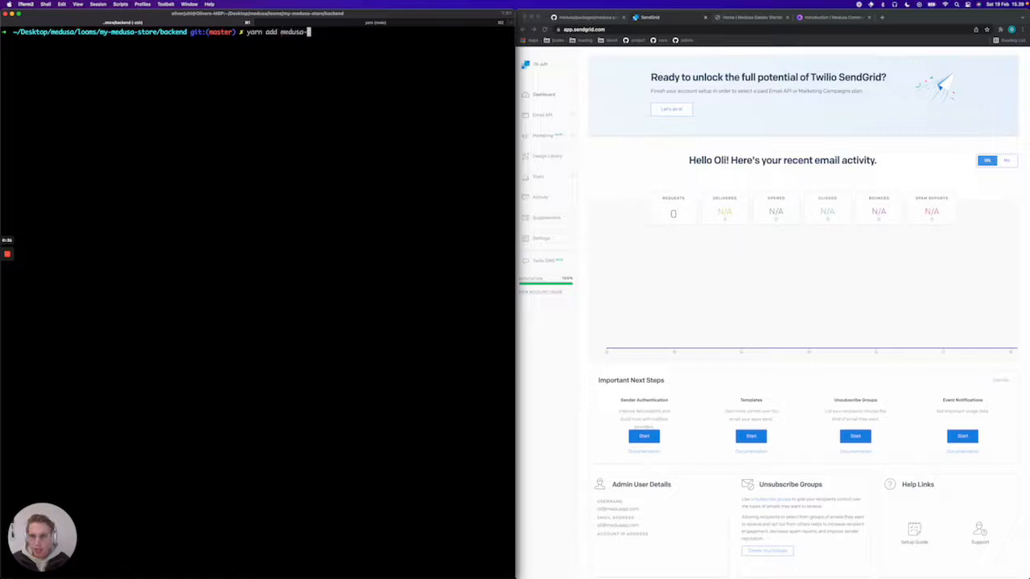
pyautogui.write('plugin-sendgrid')
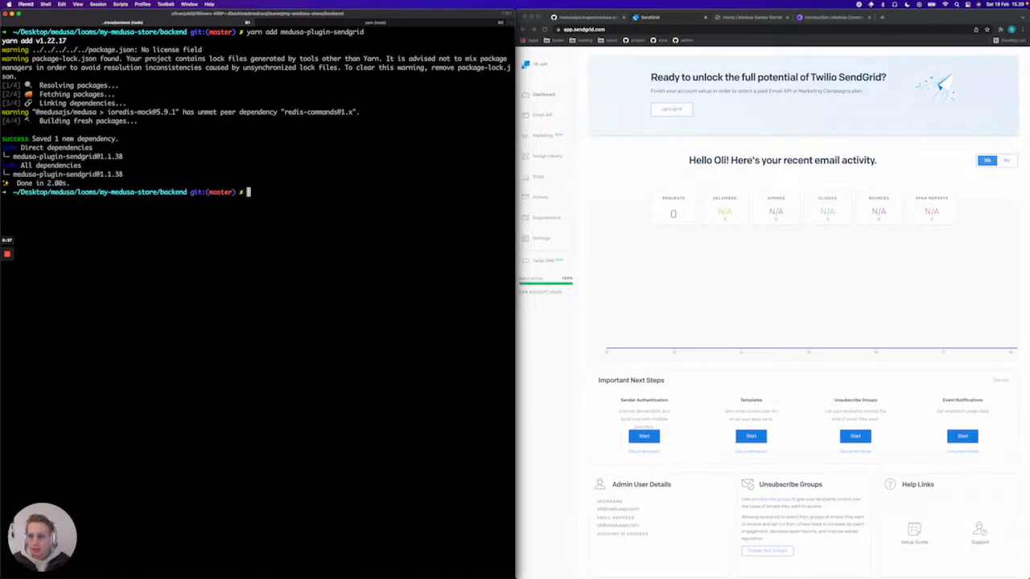
pyautogui.write('code .')
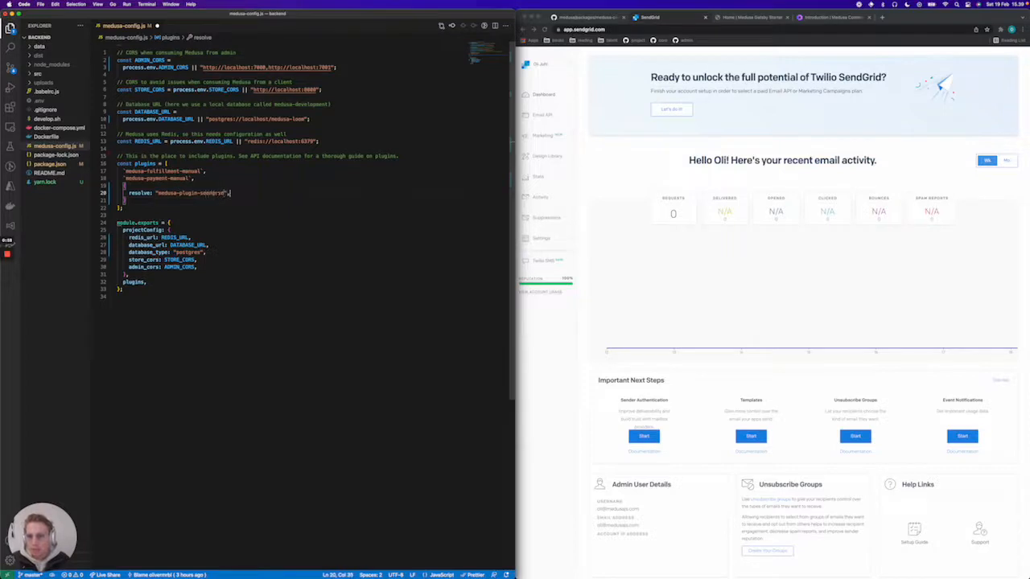
# Add an options object with api_key, from and order_placed_template to the SendGrid plugin entry.
pyautogui.write('options: {')
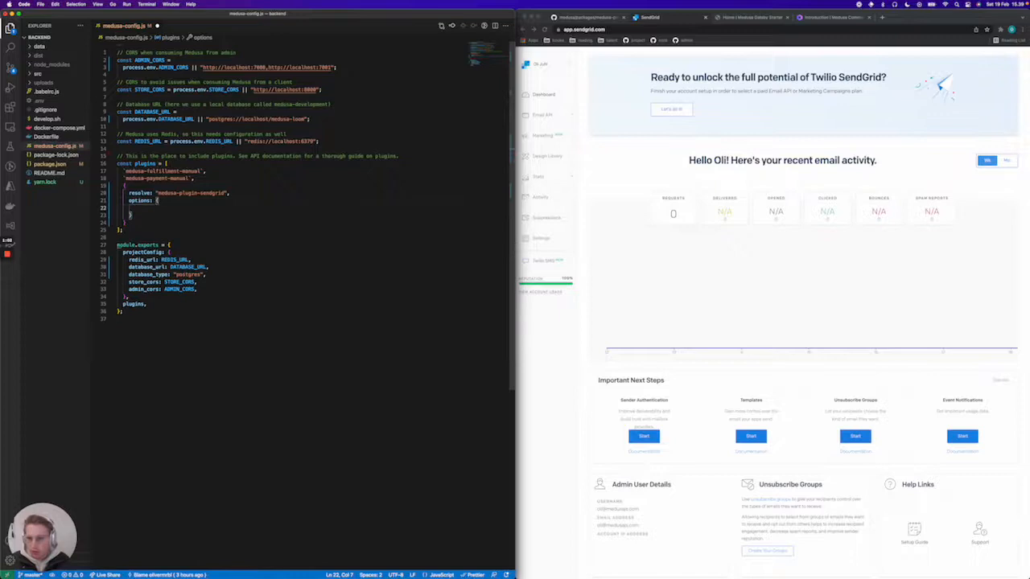
pyautogui.write('api_key: "",')
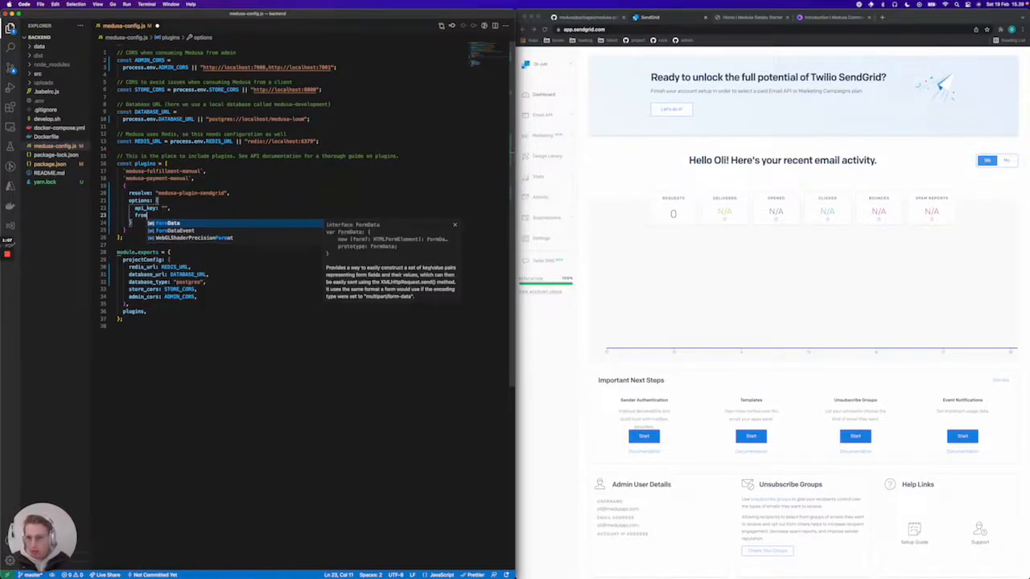
pyautogui.press('Escape')
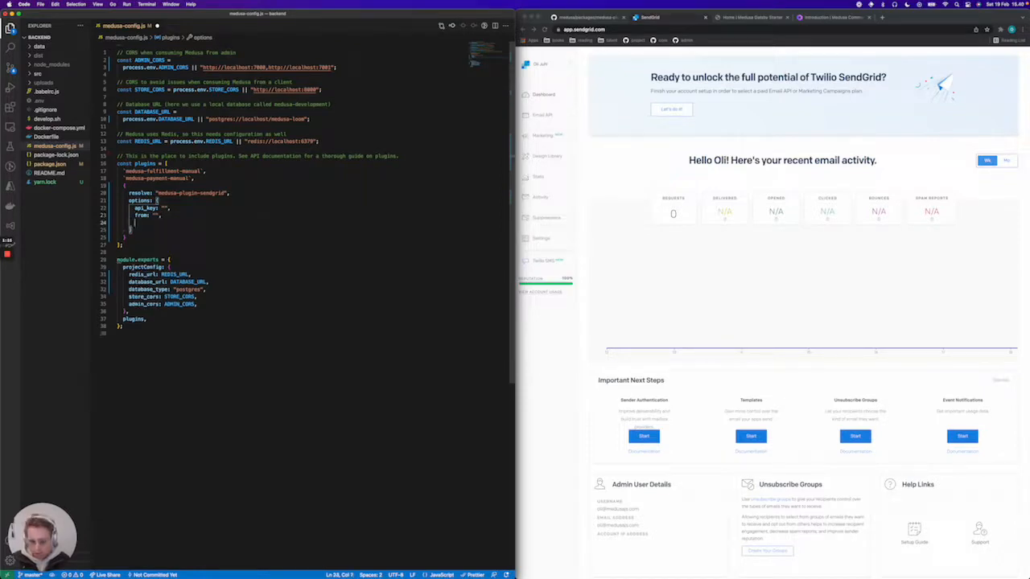
pyautogui.write('order_placed_template: "",')
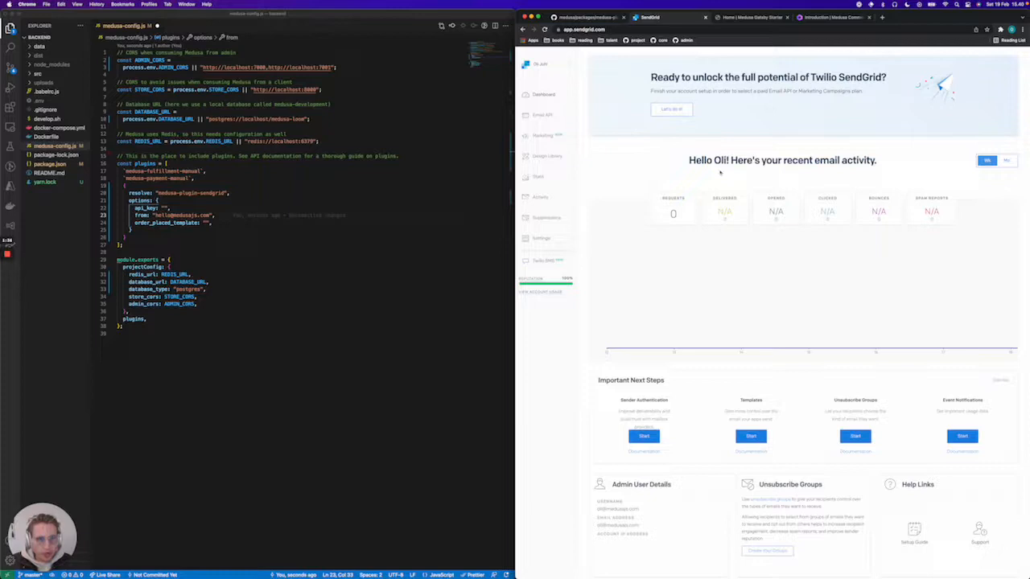
pyautogui.moveTo(613, 203)
pyautogui.write('process.env.SENDGRID_API_KEY')
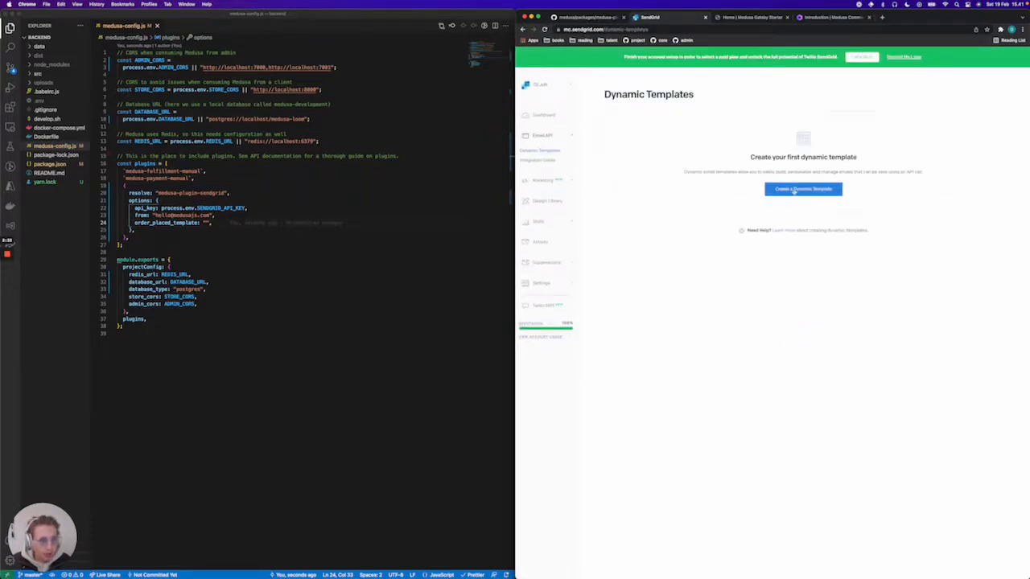
# Create a dynamic template named Order placed and open it.
pyautogui.click(801, 190)
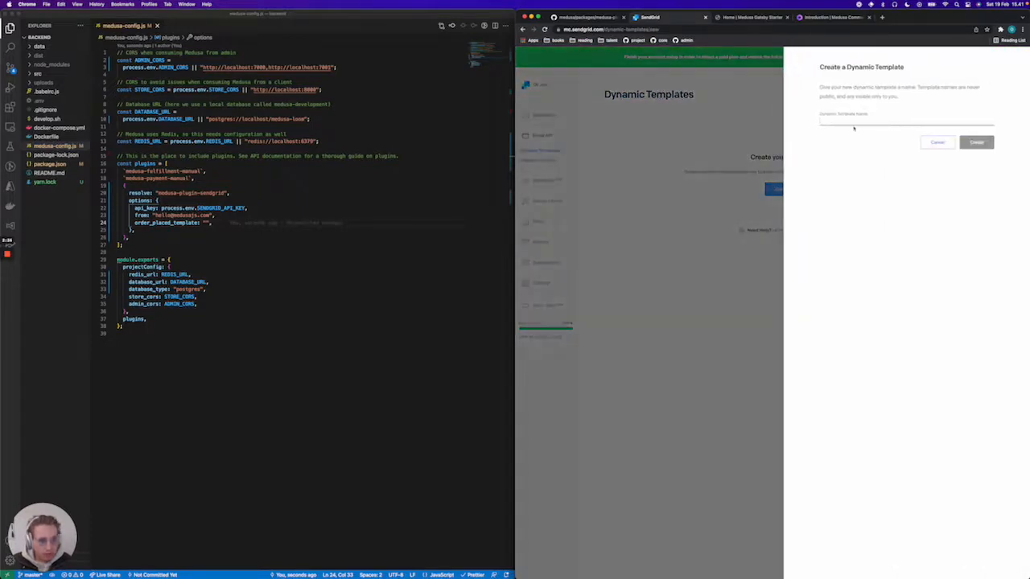
pyautogui.write('Order placed')
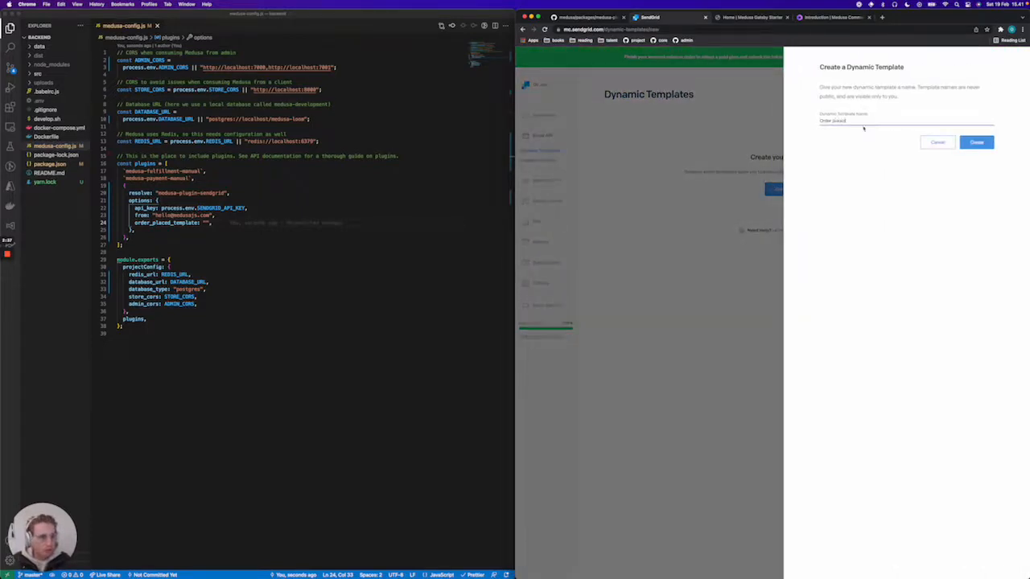
pyautogui.click(975, 141)
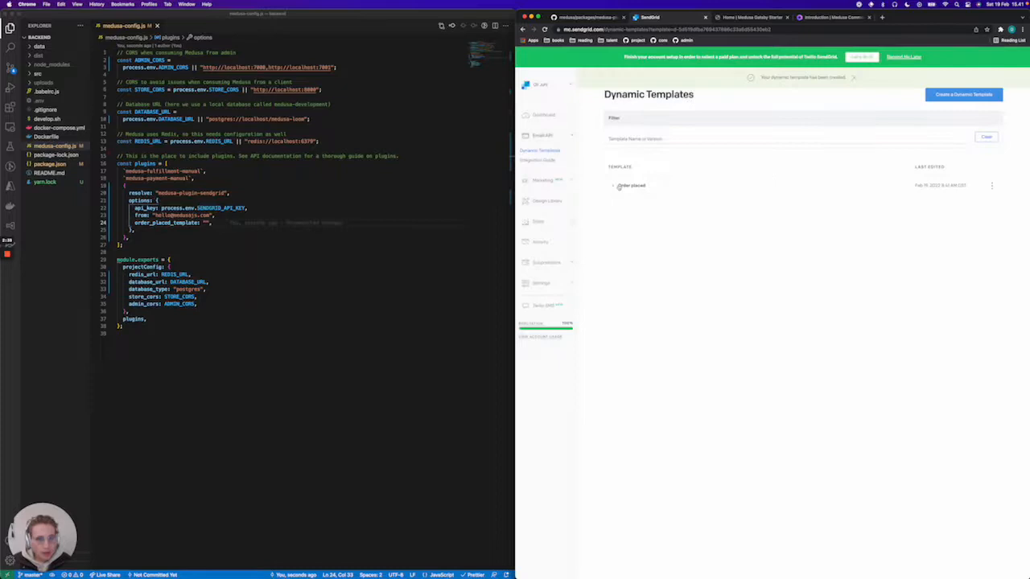
pyautogui.click(631, 186)
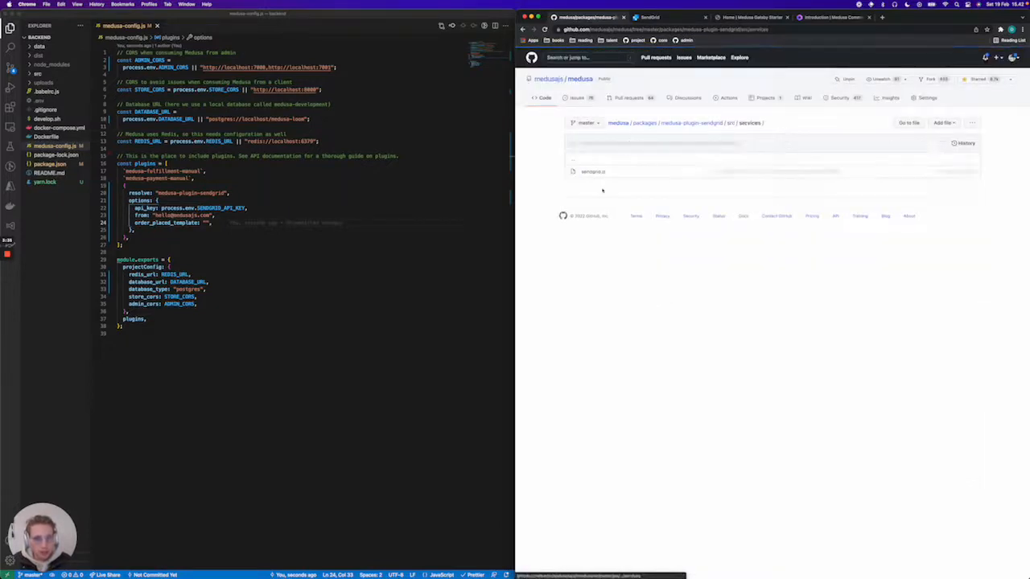
# View sendgrid.js under packages/medusa-plugin-sendgrid/src/services to see how templates are used.
pyautogui.click(590, 171)
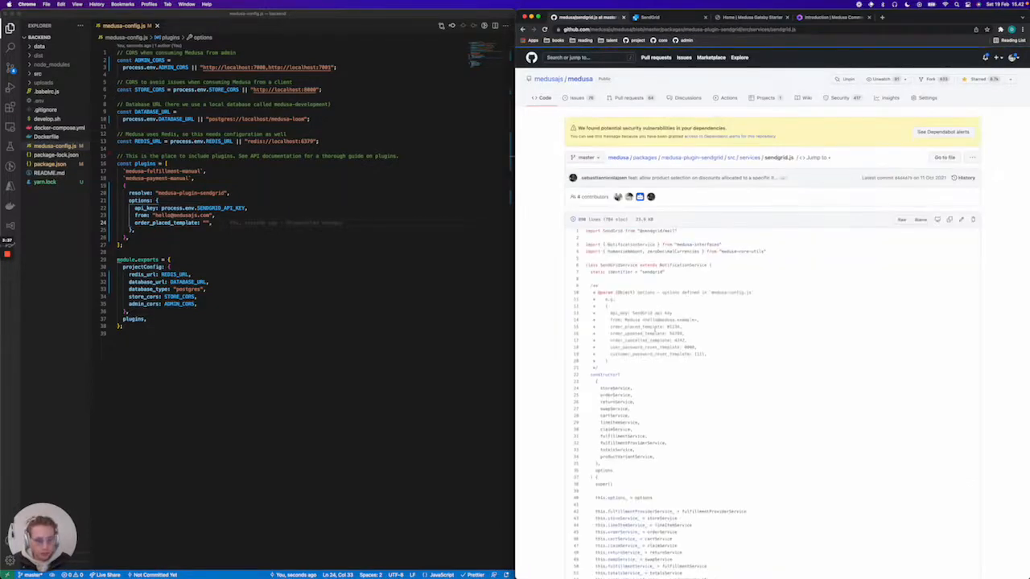
pyautogui.scroll(-3)
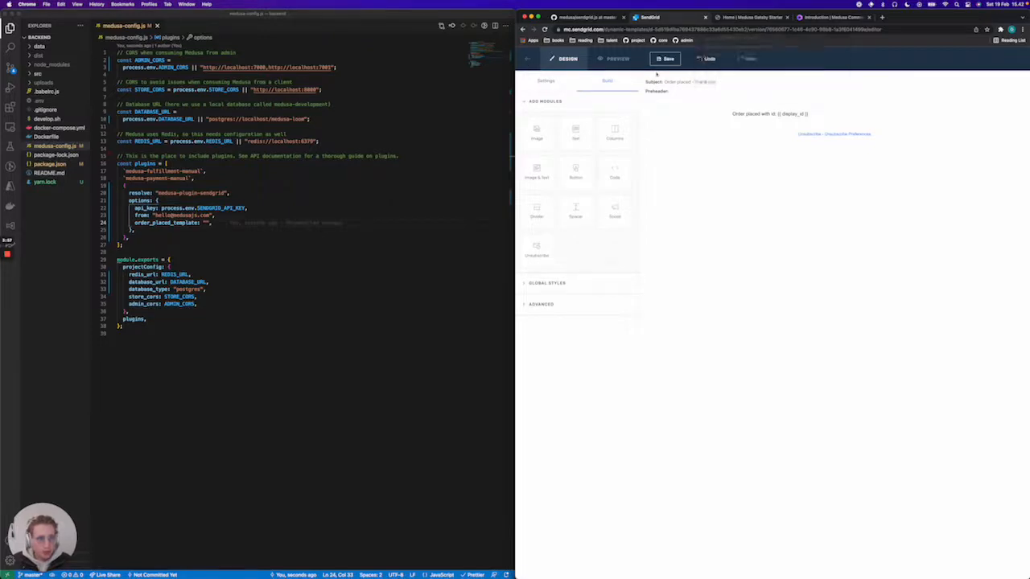
# Save the template body using {{ display_id }} and return to Dynamic Templates.
pyautogui.click(665, 58)
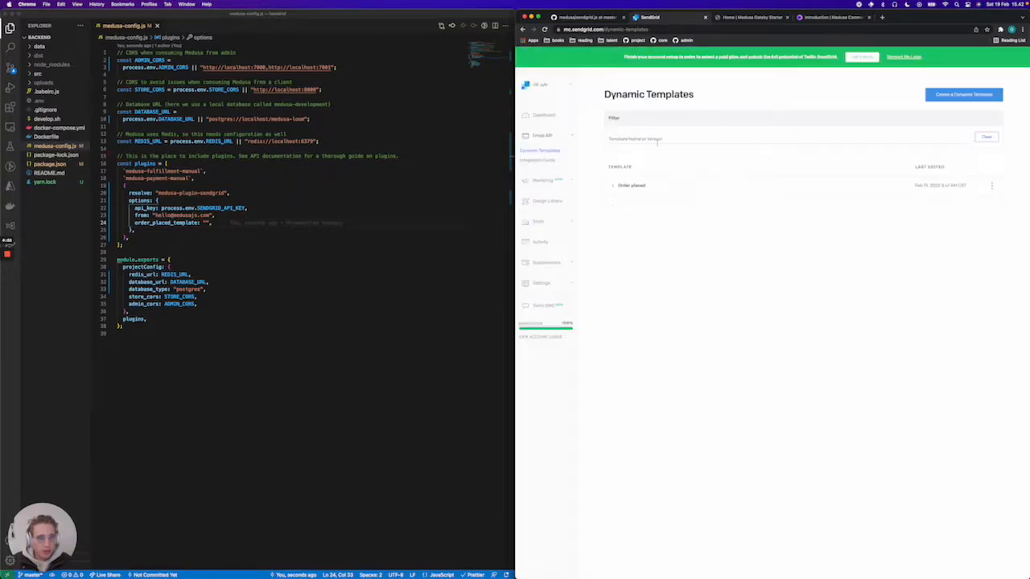
pyautogui.click(613, 185)
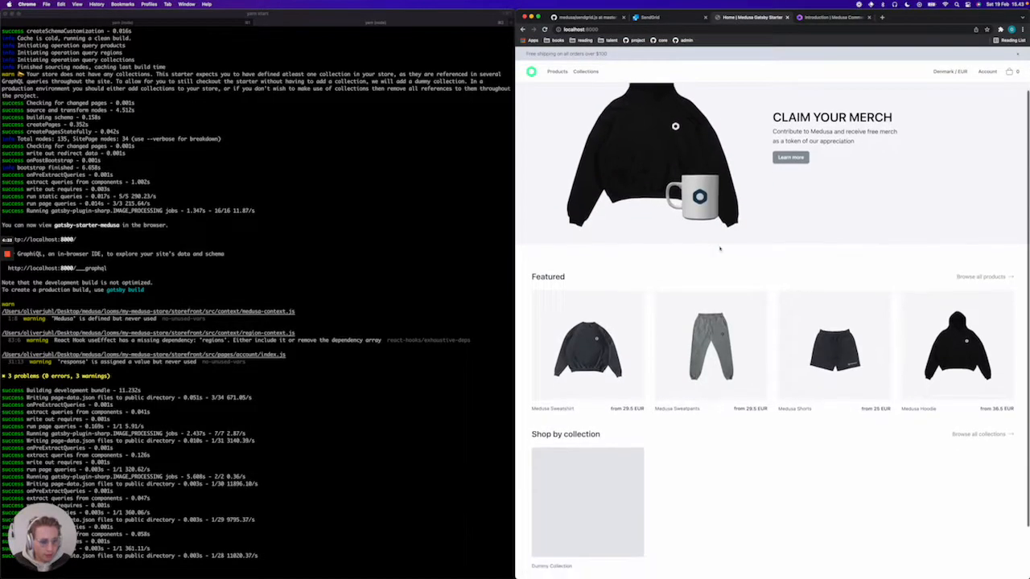
# Add the Medusa Shorts to the bag and go to checkout.
pyautogui.scroll(-3)
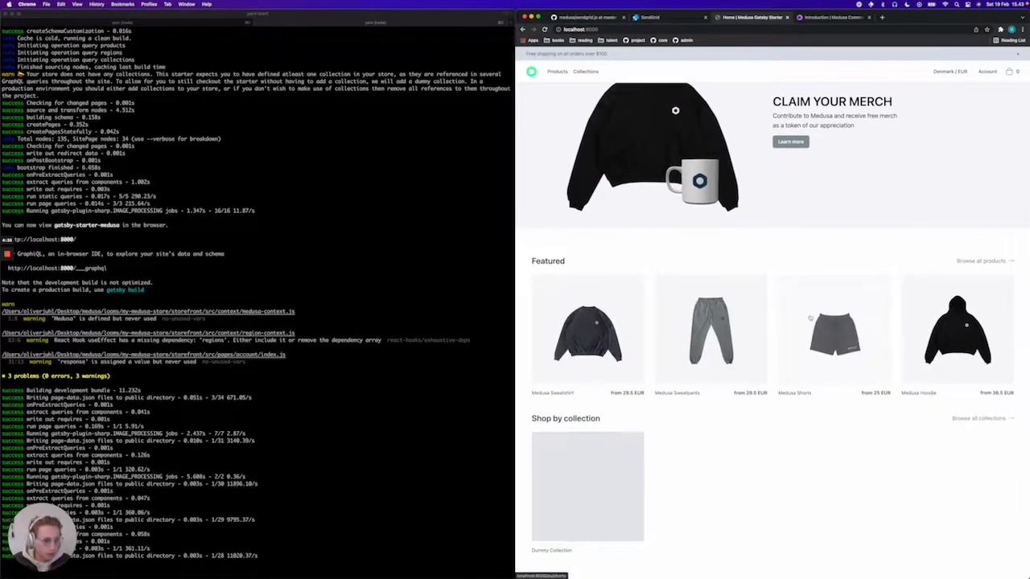
pyautogui.click(834, 332)
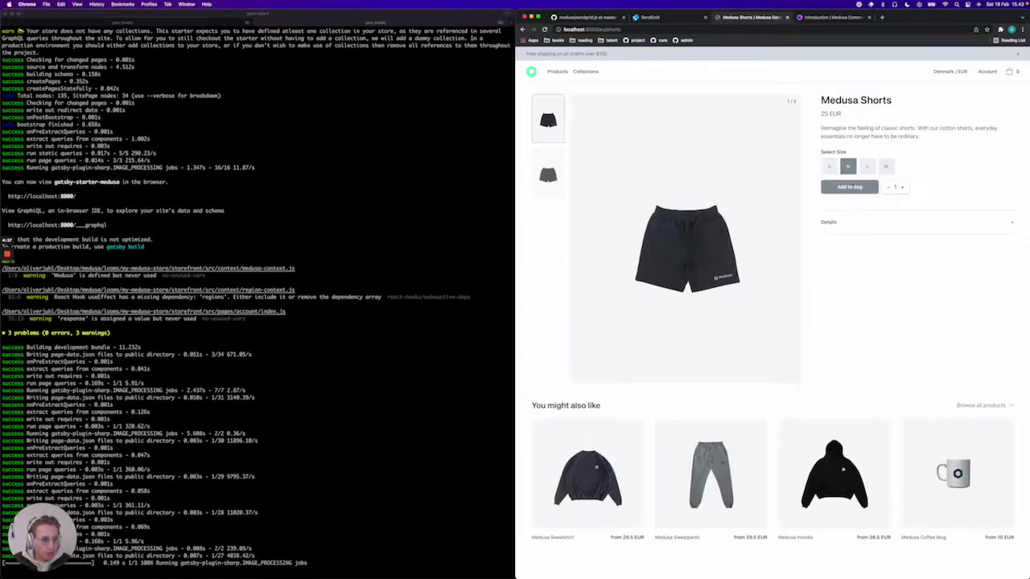
pyautogui.click(850, 186)
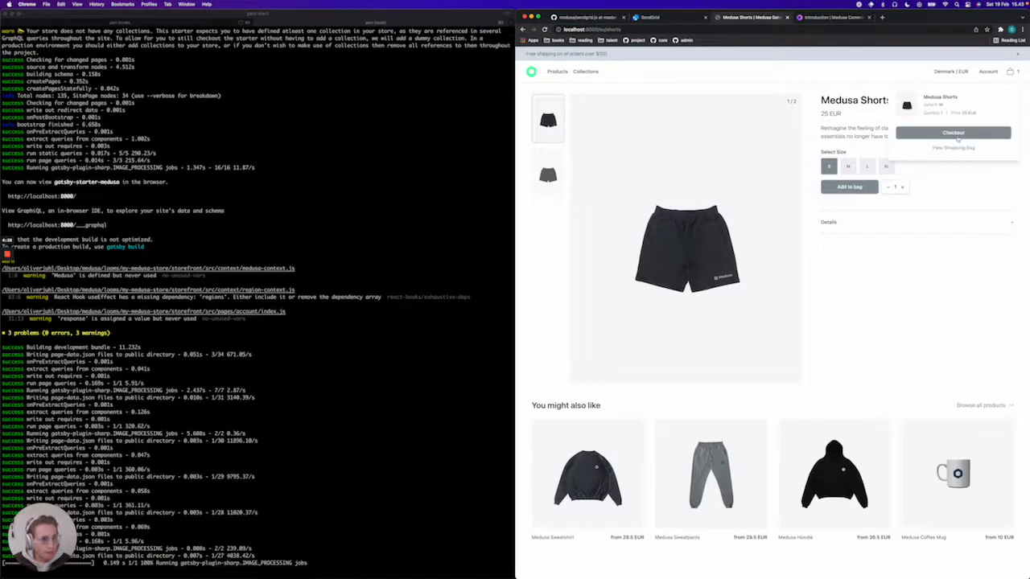
pyautogui.click(953, 132)
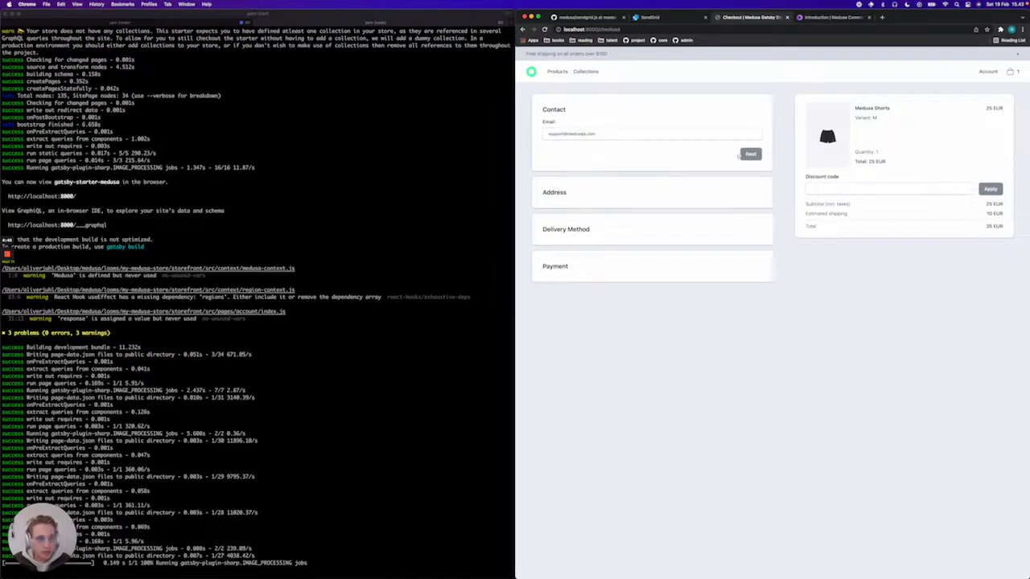
# Confirm contact, shipping address and delivery, then place the order with Test Payment.
pyautogui.click(750, 155)
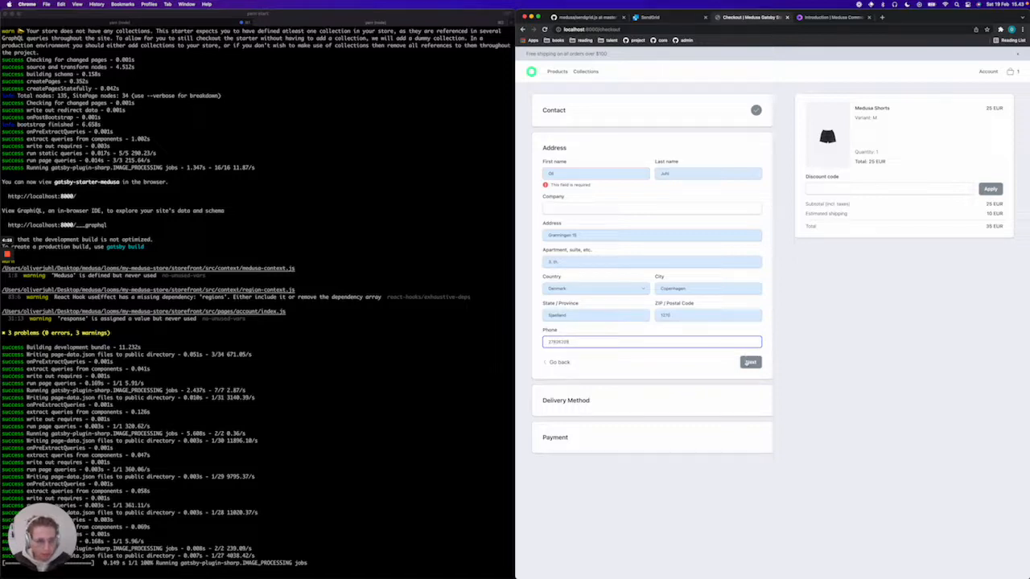
pyautogui.click(750, 362)
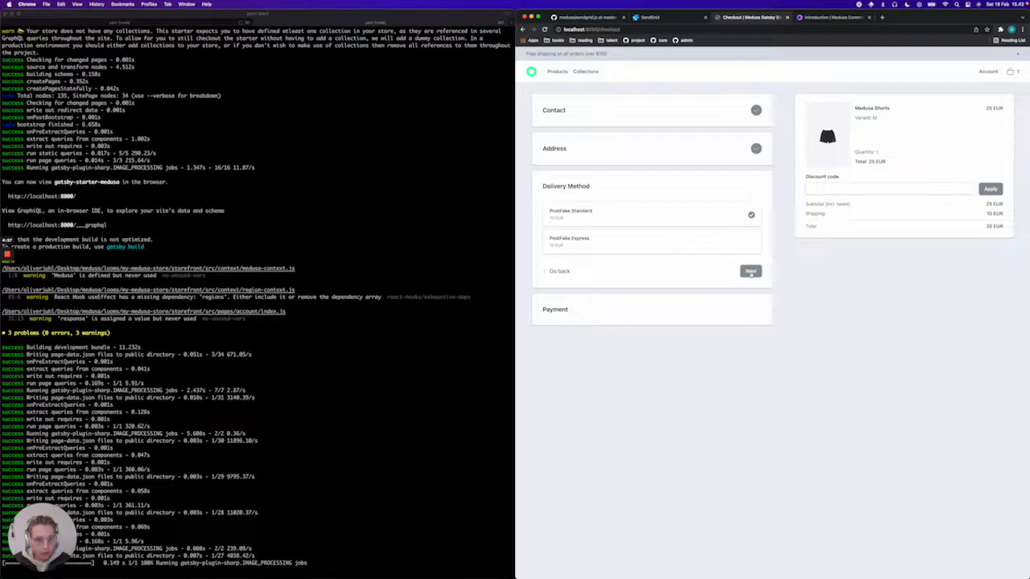
pyautogui.click(750, 271)
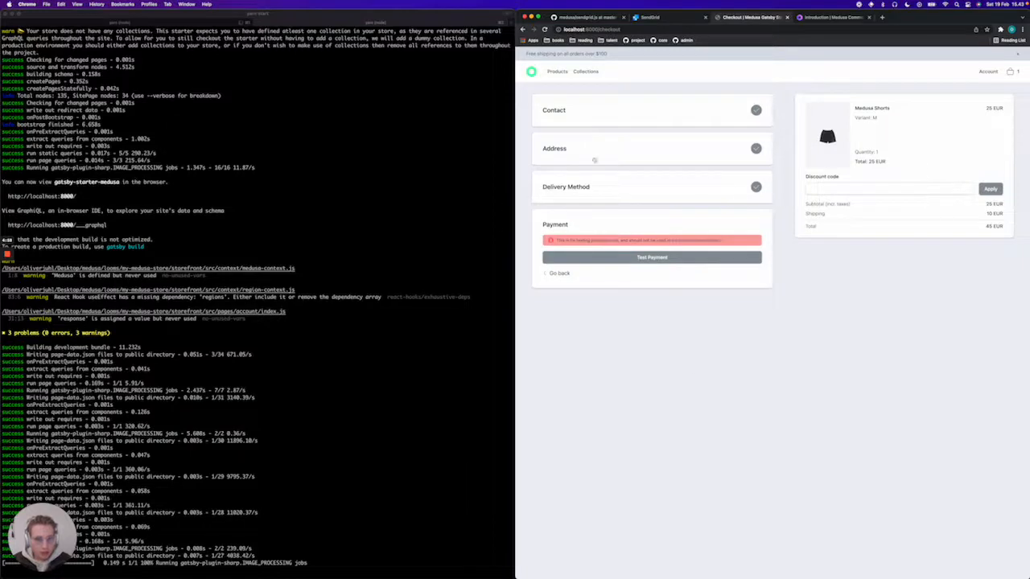
pyautogui.moveTo(776, 219)
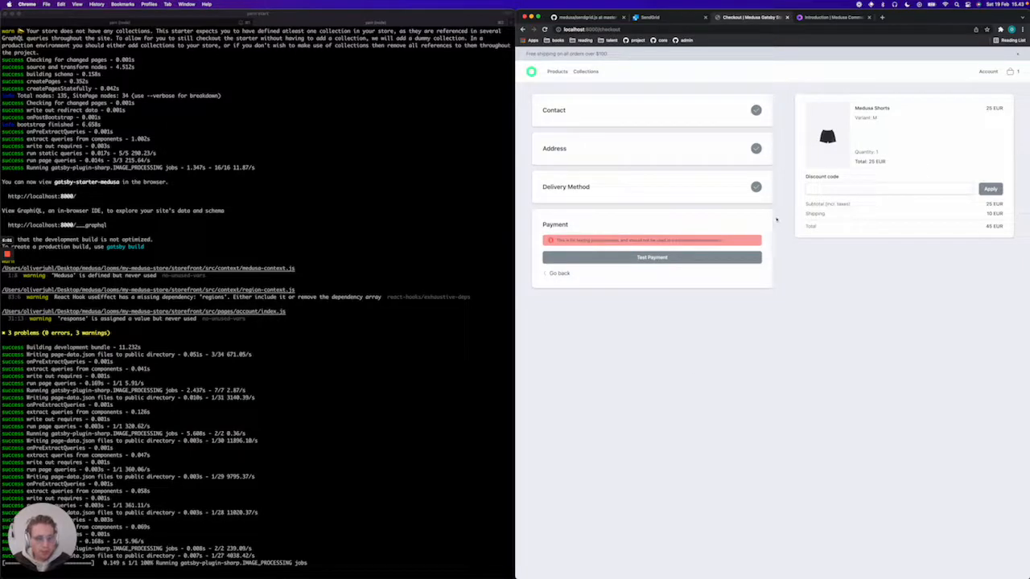
pyautogui.moveTo(759, 292)
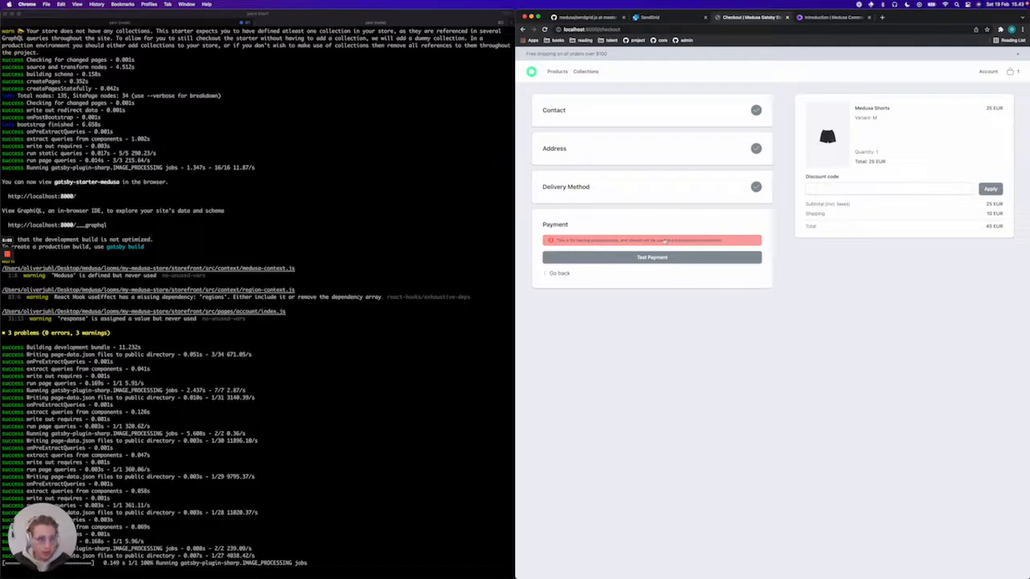
pyautogui.click(652, 258)
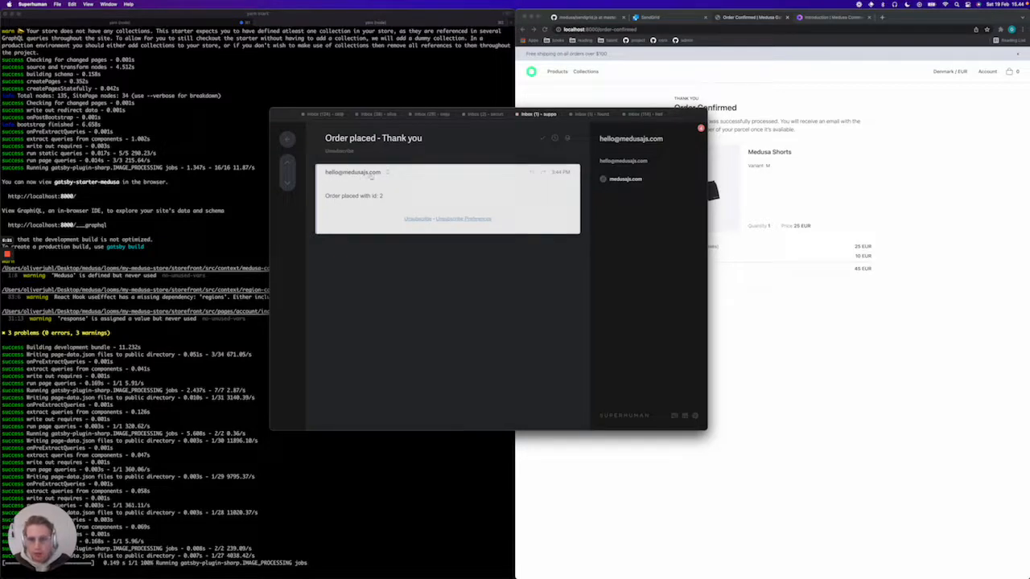
# Read the Order placed - Thank you email showing the new order's id.
pyautogui.doubleClick(339, 196)
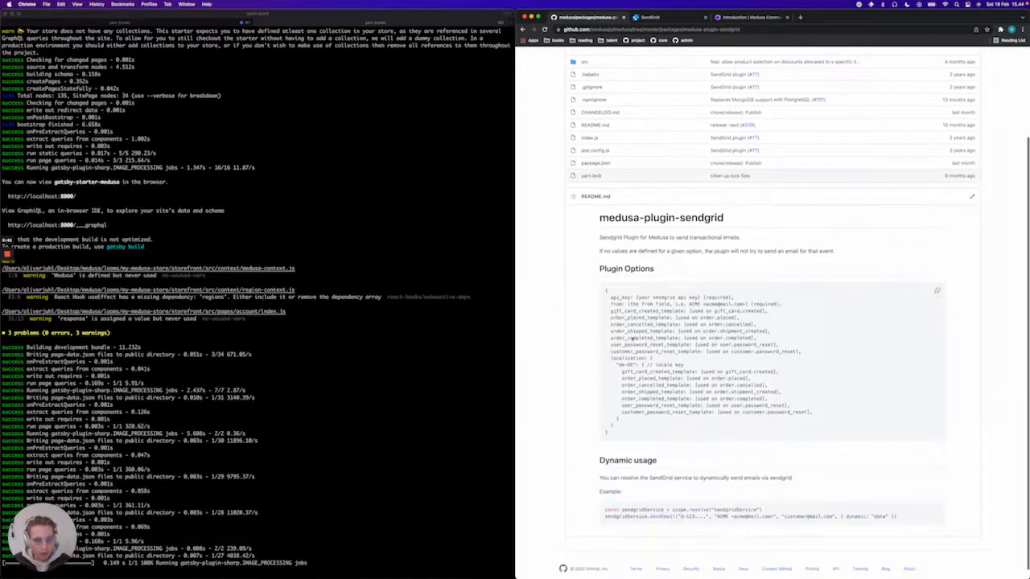
# Select the template option lines under Plugin Options in the README.
pyautogui.moveTo(608, 304); pyautogui.dragTo(792, 351)
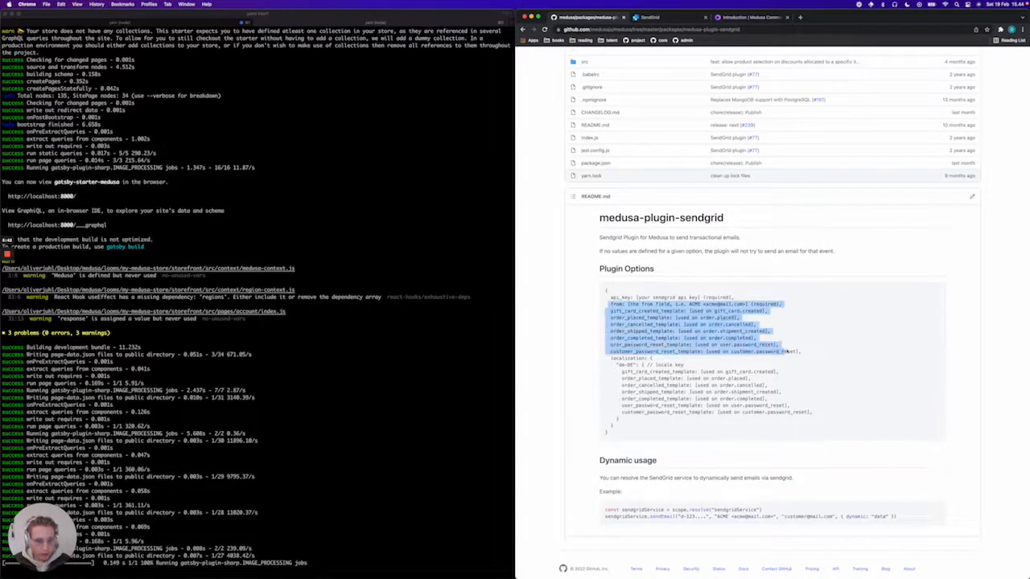